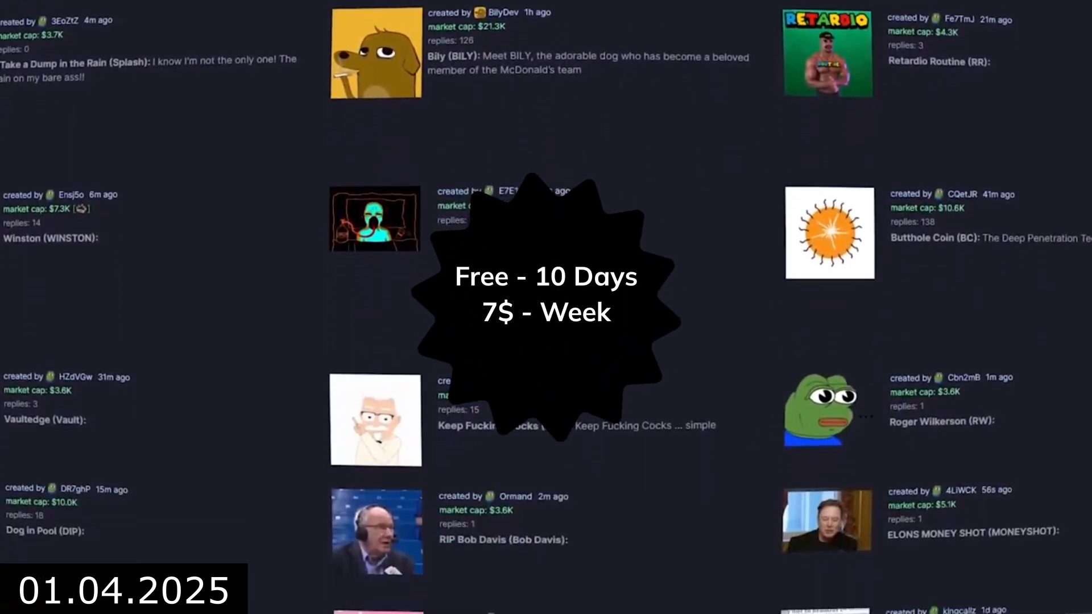
Step: Generate a batch of Group 1 wallets and fund each with 0.2 SOL, including the dev wallet
scroll(down, 3)
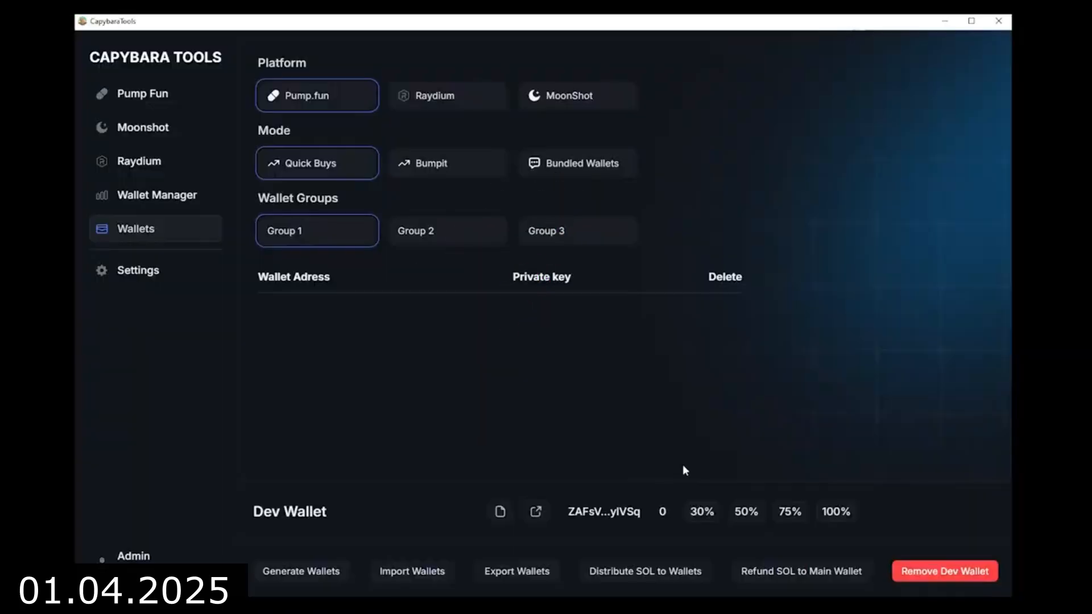
mouse_move(323, 590)
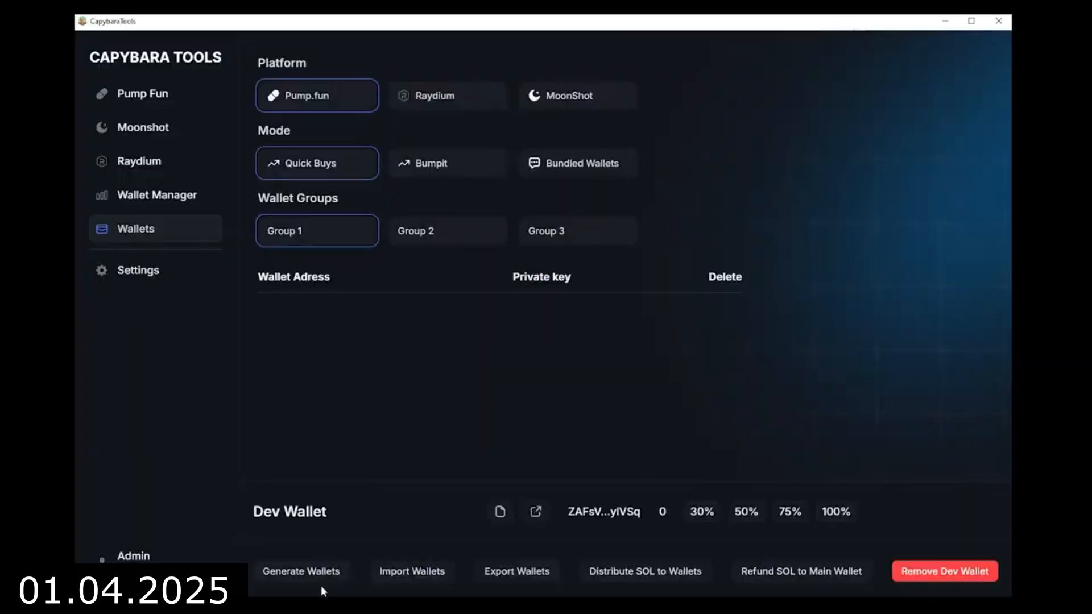
click(301, 571)
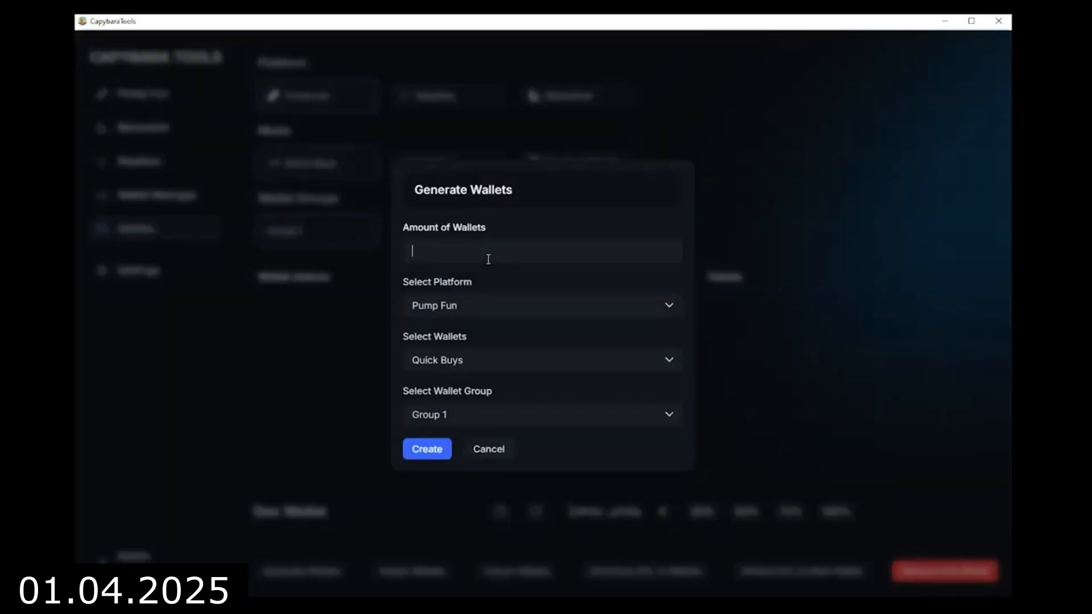
click(489, 449)
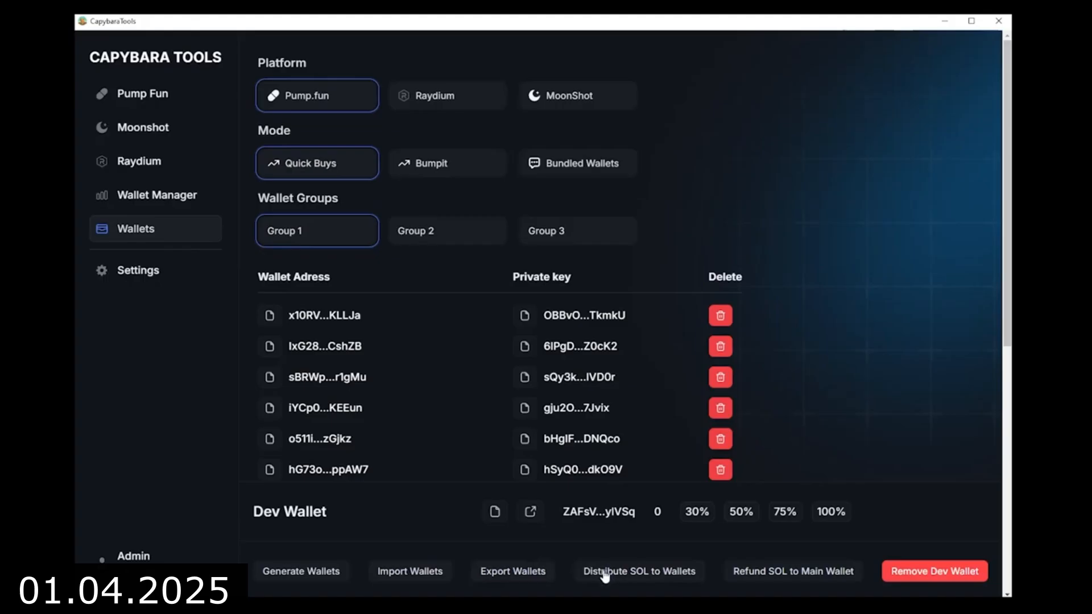
click(638, 571)
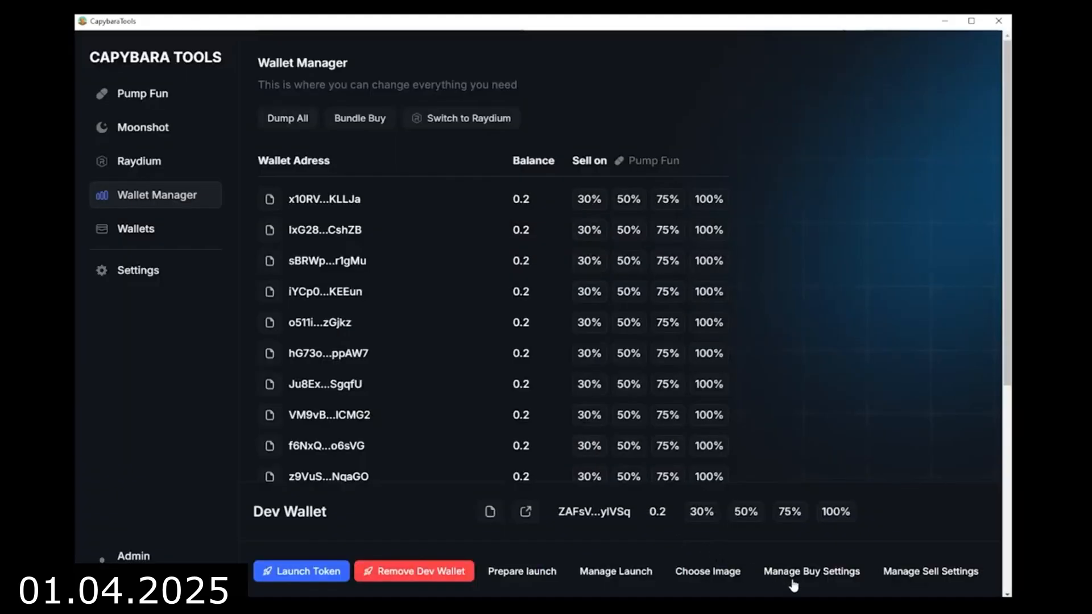
Step: Save 0.15–0.2 SOL buys with a 0.2 dev buy, launch the token, then sell all holdings
click(812, 571)
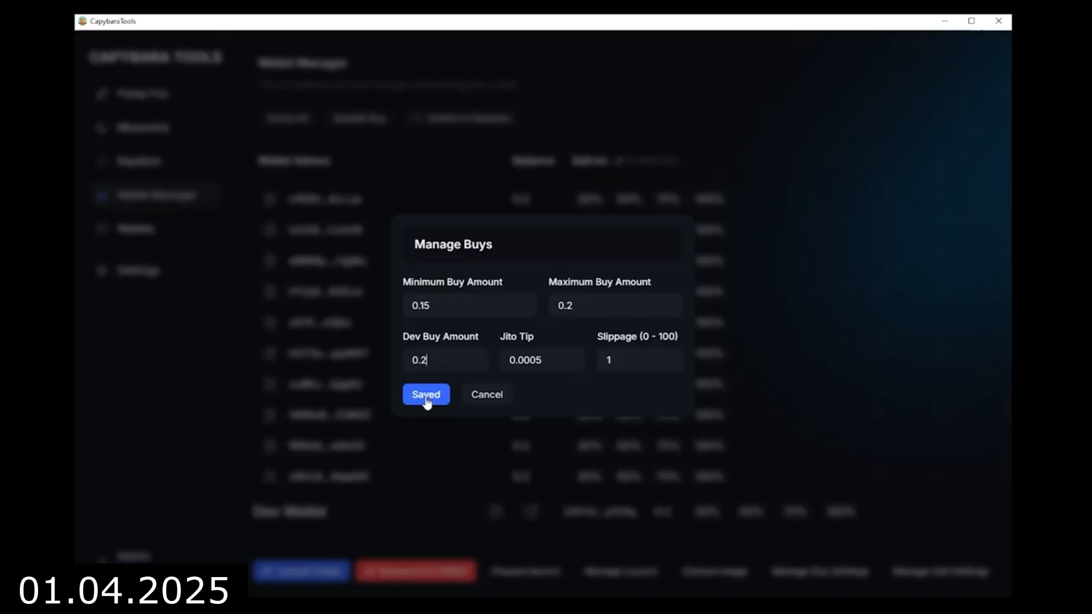
click(426, 394)
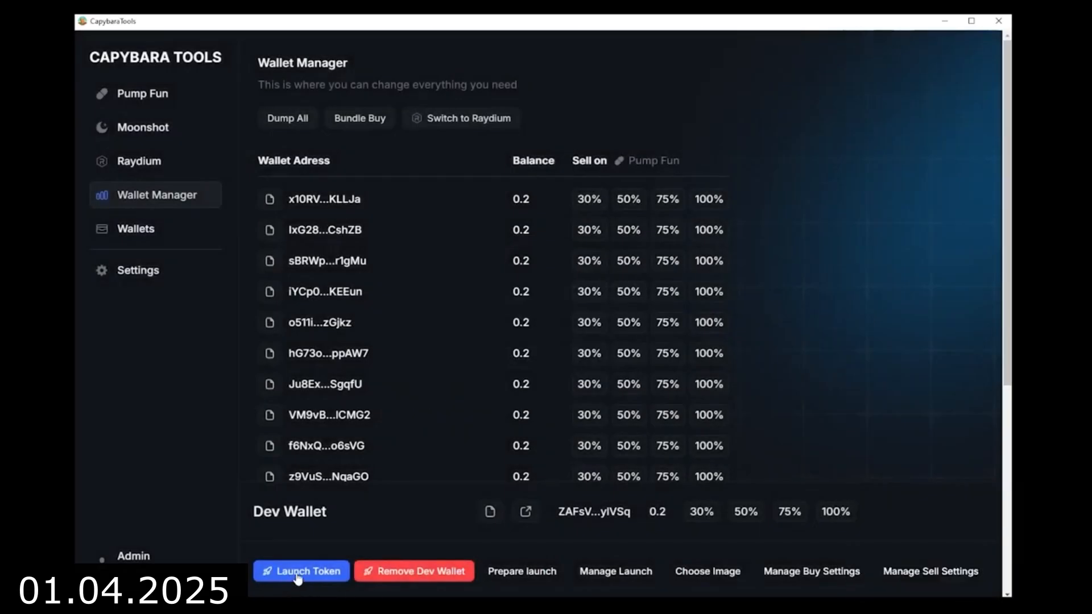
click(301, 571)
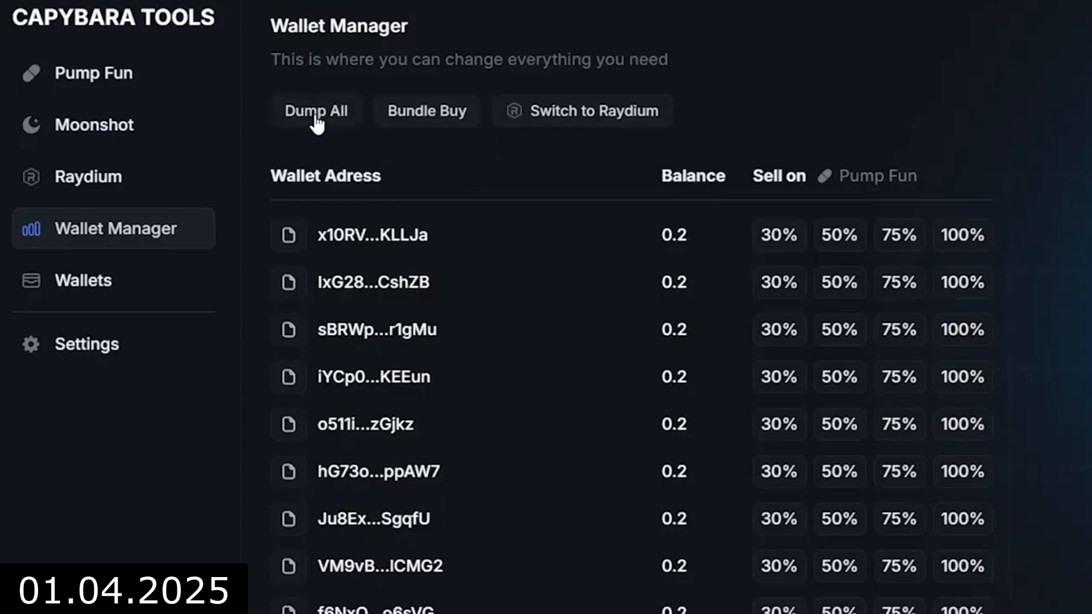
click(314, 110)
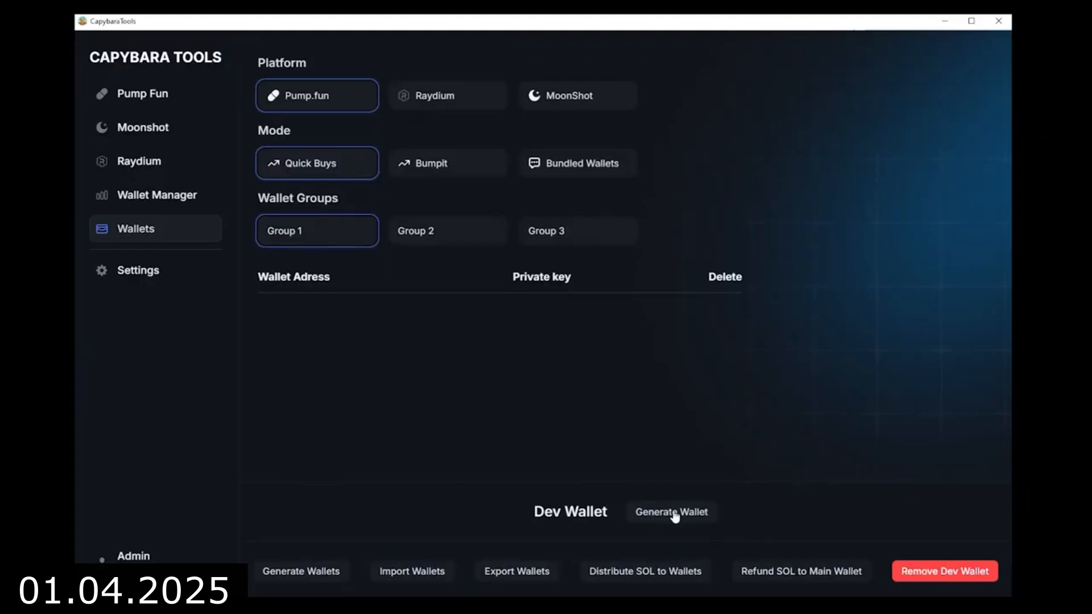
Step: Create a dev wallet, send 0.2 SOL to each wallet, and lower the dev buy to 0.005
click(671, 512)
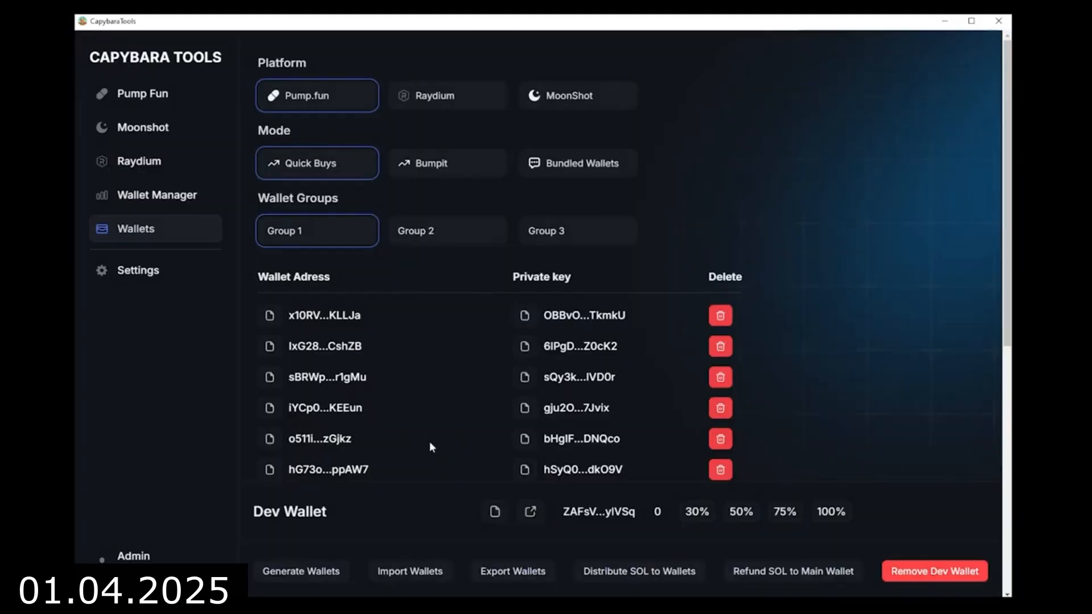
click(639, 571)
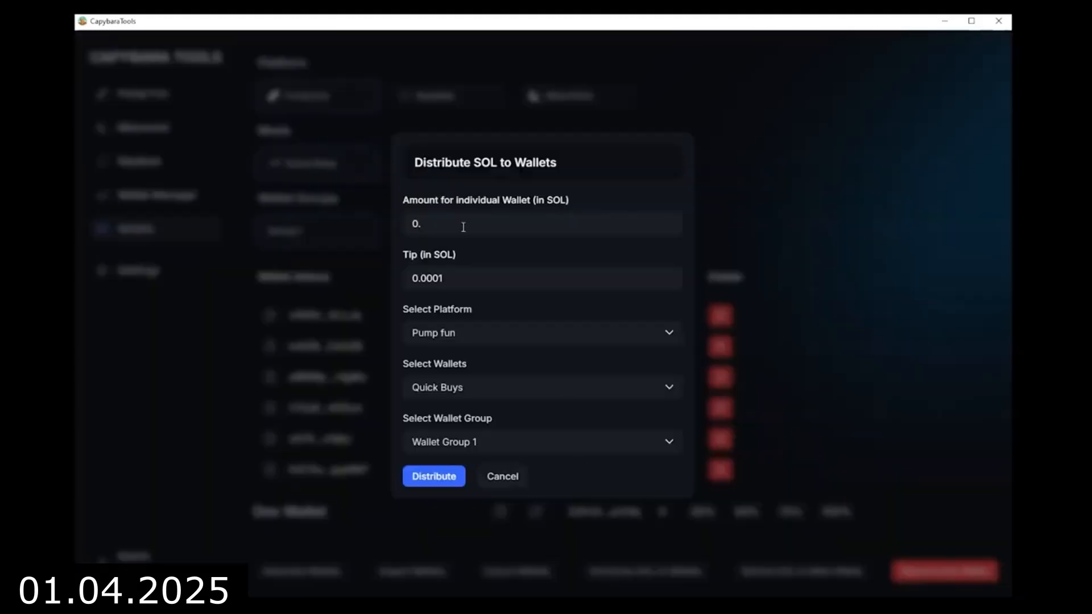
click(502, 477)
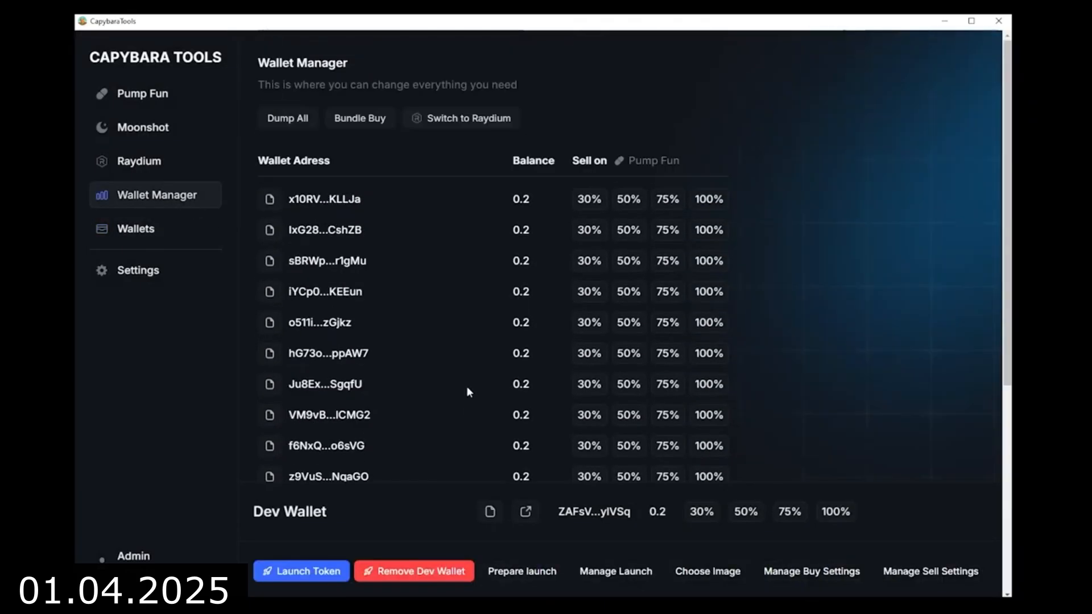
click(810, 572)
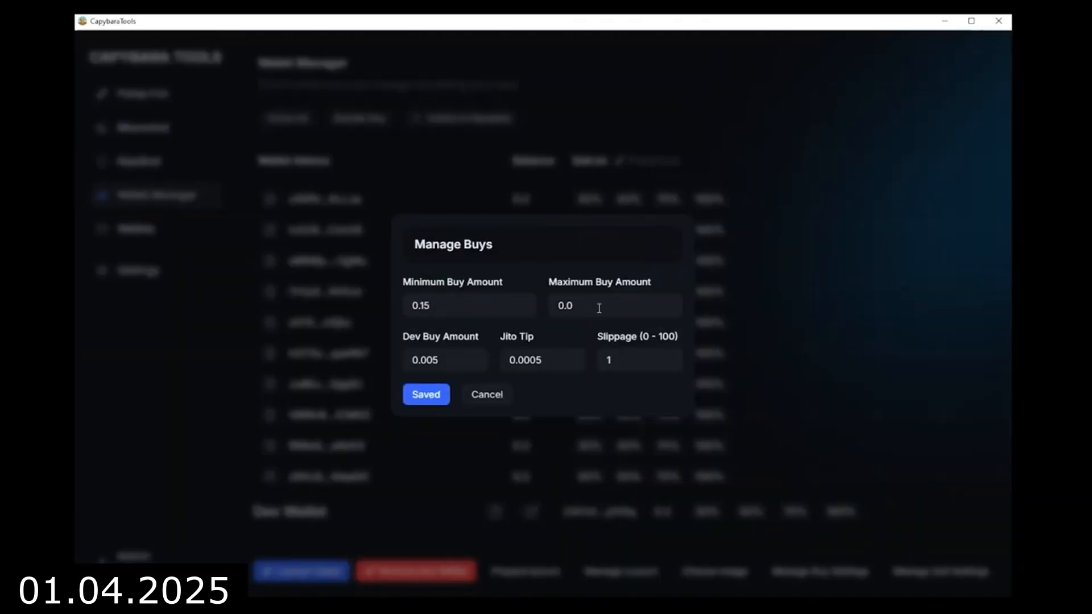
click(425, 394)
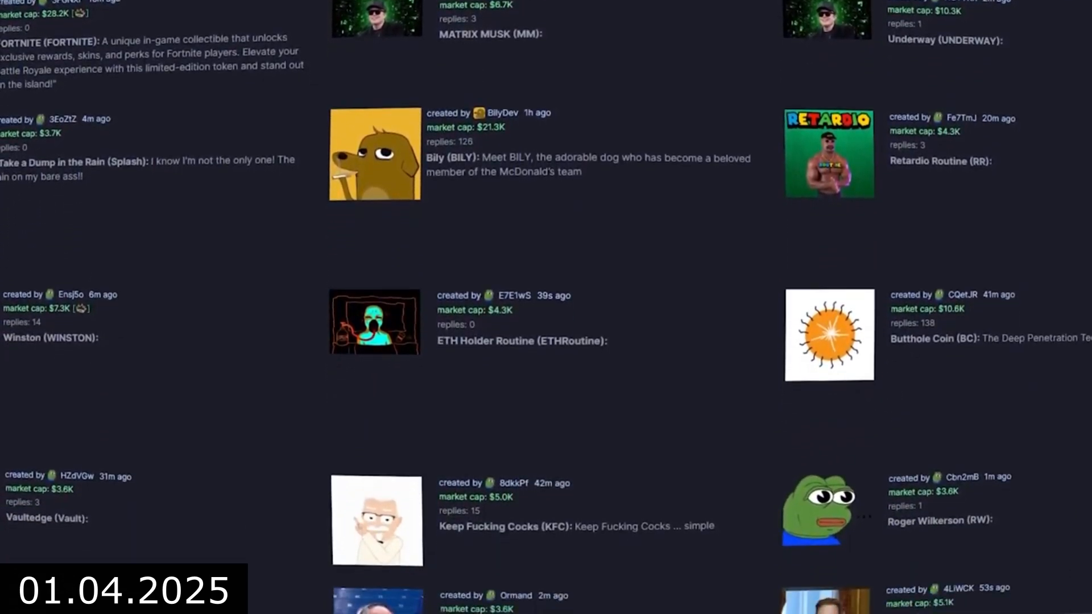
scroll(down, 3)
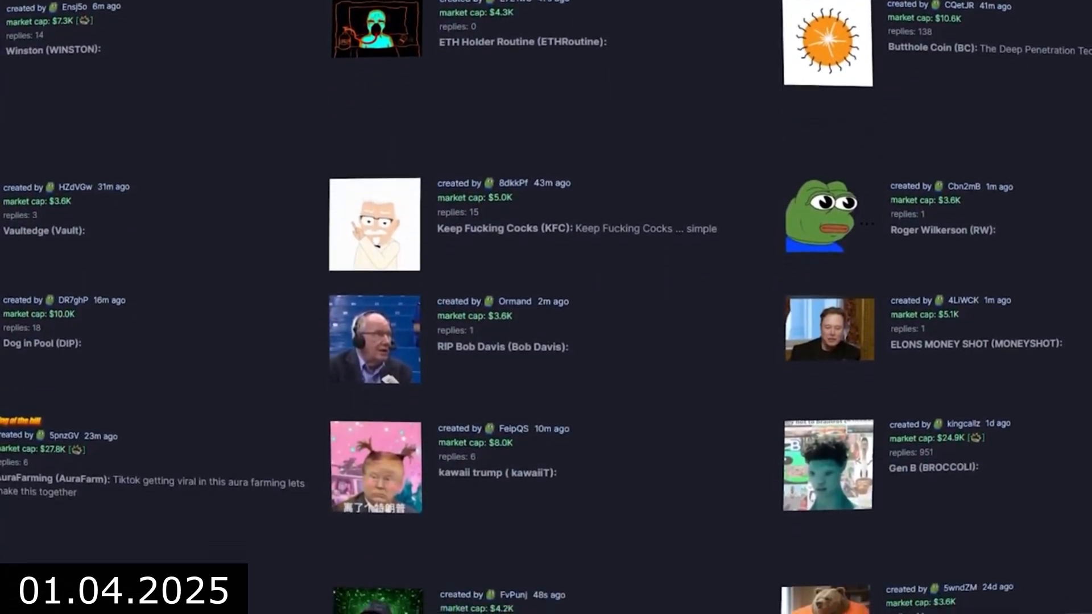
scroll(down, 3)
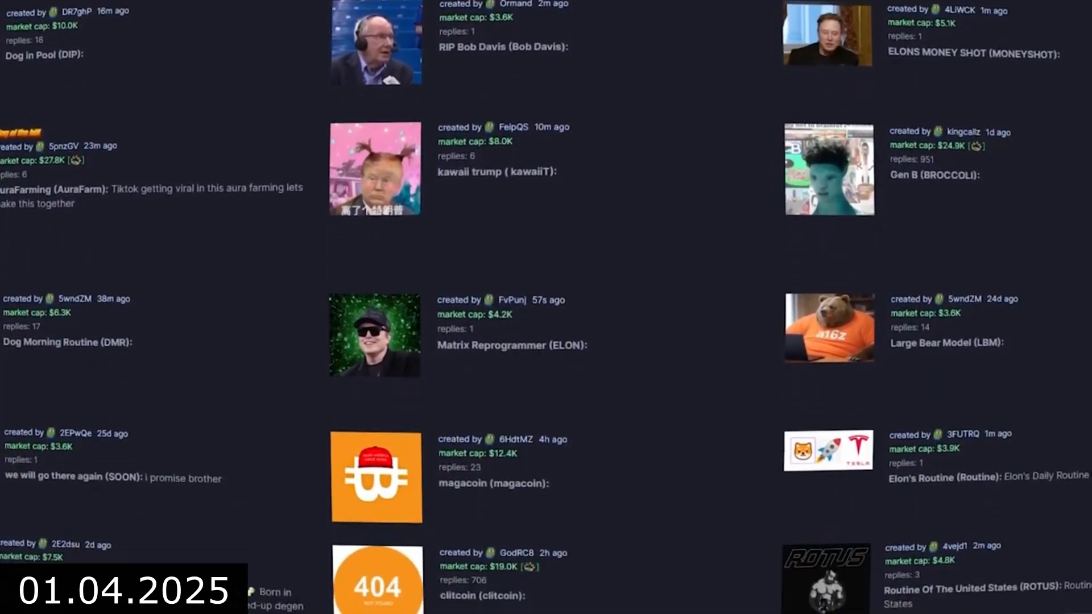